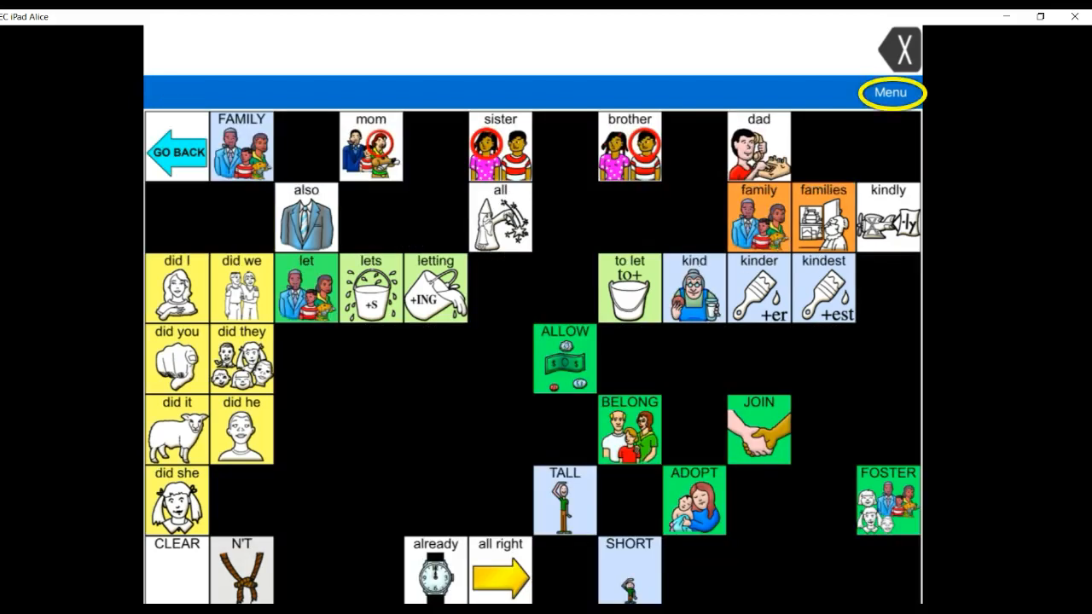
Step: Enter edit mode on the FAMILY vocabulary page via the Menu's Edit Page
{"action": "left_click", "coordinate": [890, 93]}
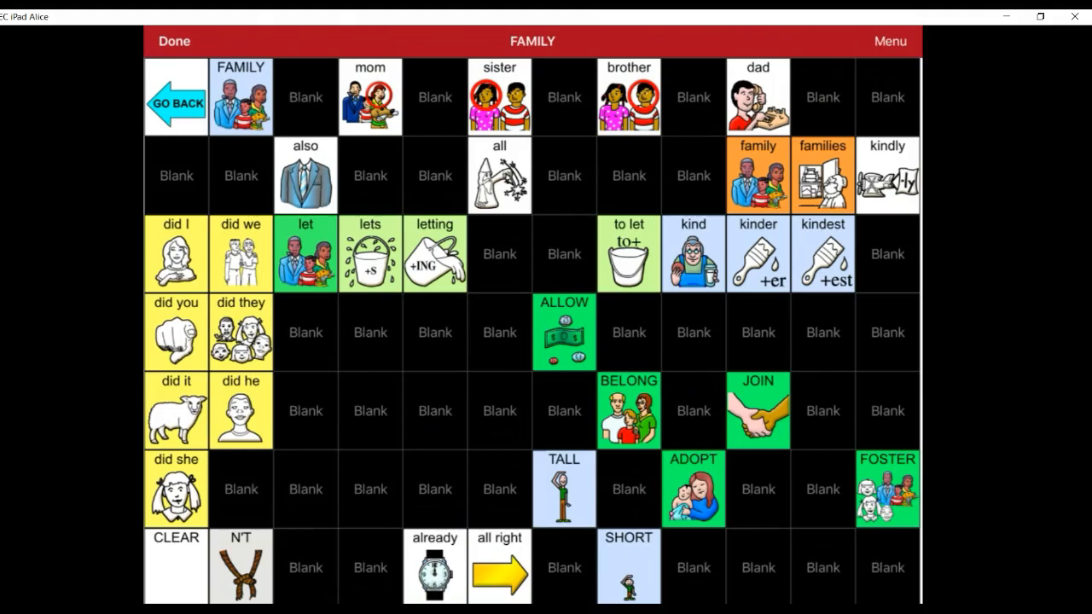
Step: Bring up the Edit Button dialog for the 'mom' button
{"action": "left_click", "coordinate": [369, 95]}
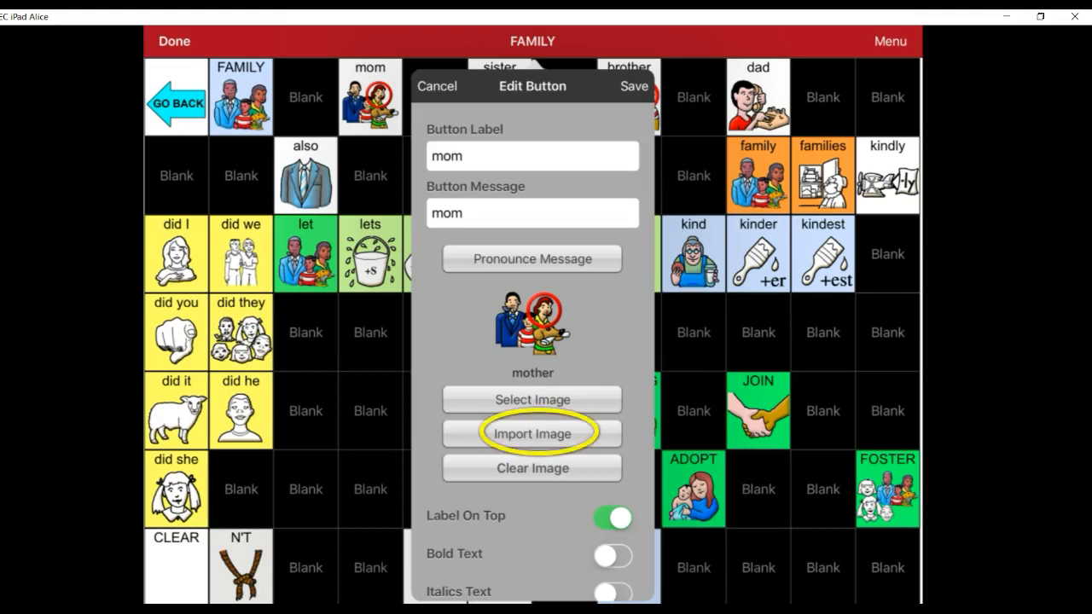
Step: Replace the mother symbol with the woman-with-glasses photo imported from the Camera Roll
{"action": "left_click", "coordinate": [533, 433]}
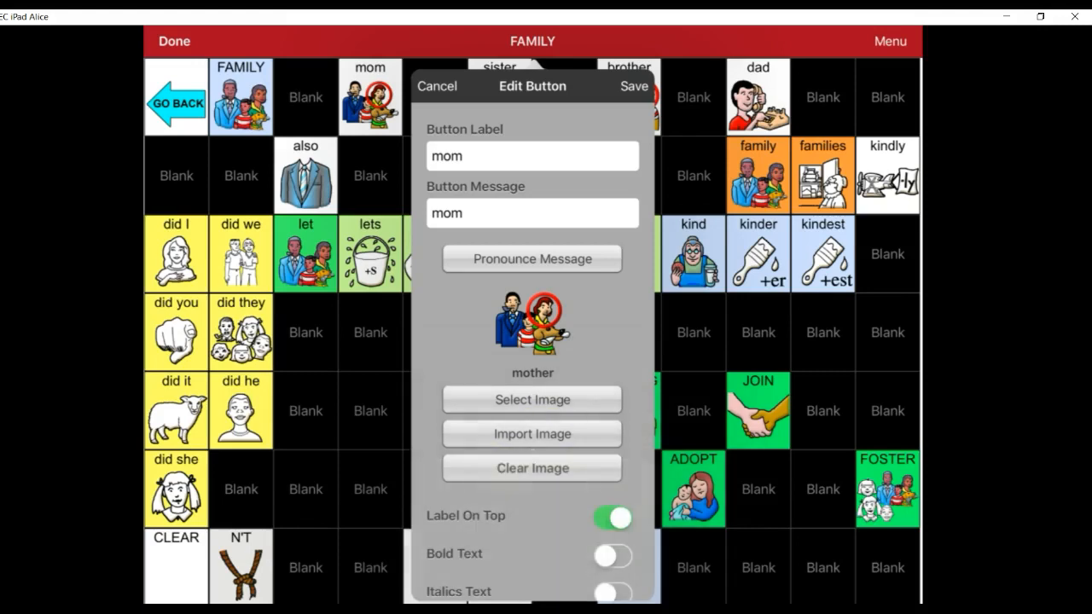
{"action": "left_click", "coordinate": [530, 399]}
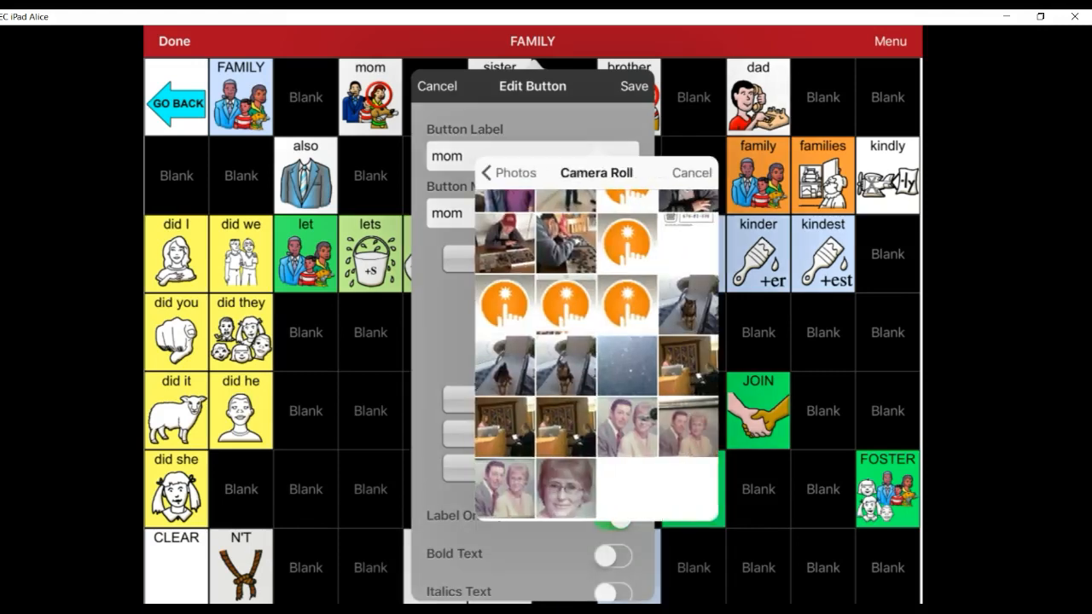
{"action": "left_click", "coordinate": [563, 487]}
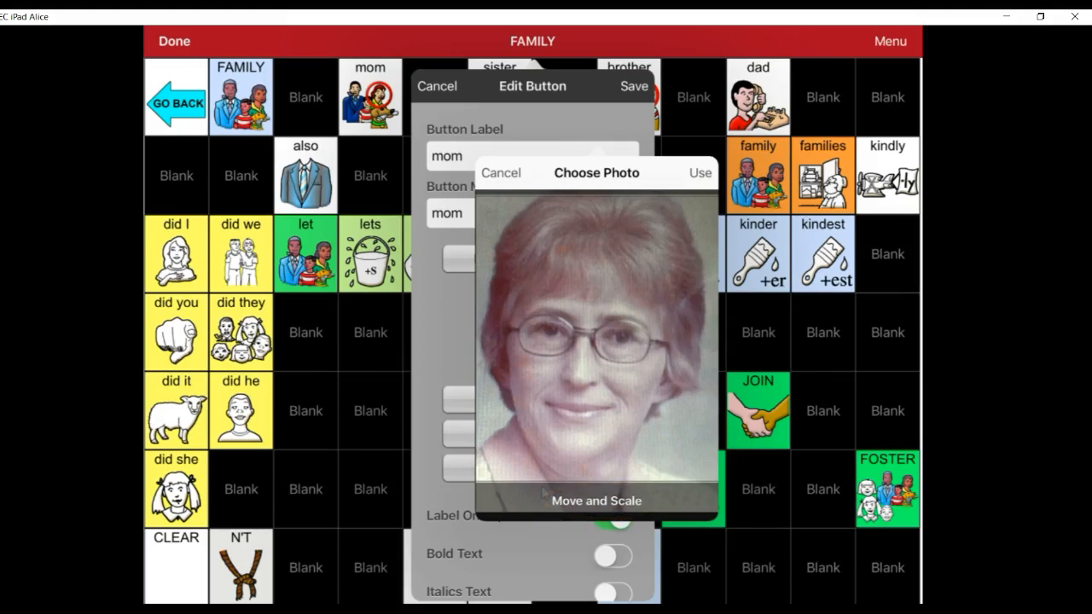
{"action": "left_click", "coordinate": [699, 172]}
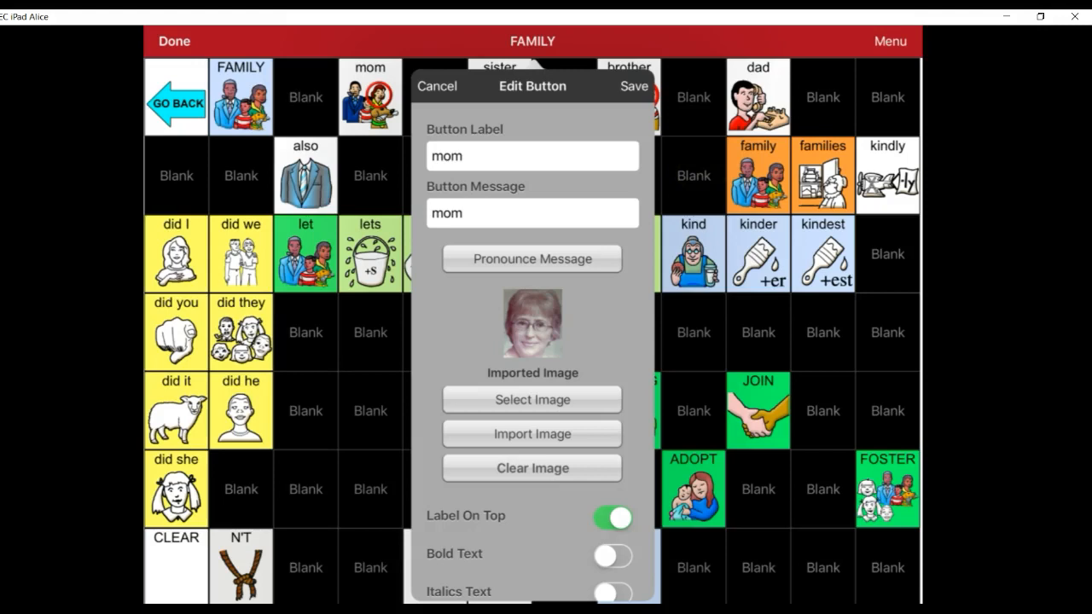
{"action": "scroll", "scroll_direction": "down", "scroll_amount": 3}
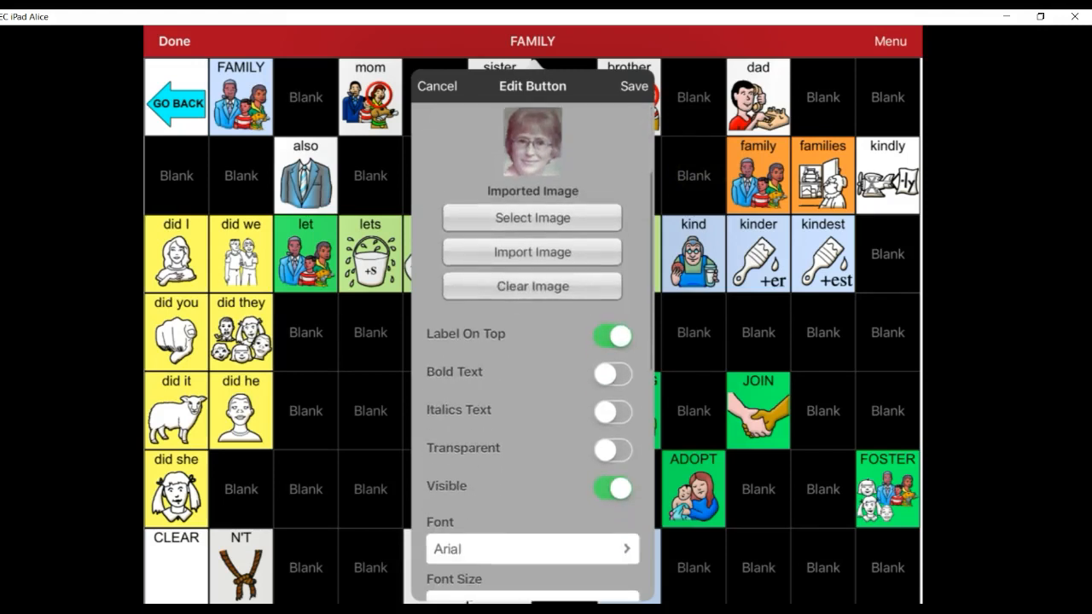
{"action": "scroll", "scroll_direction": "down", "scroll_amount": 3}
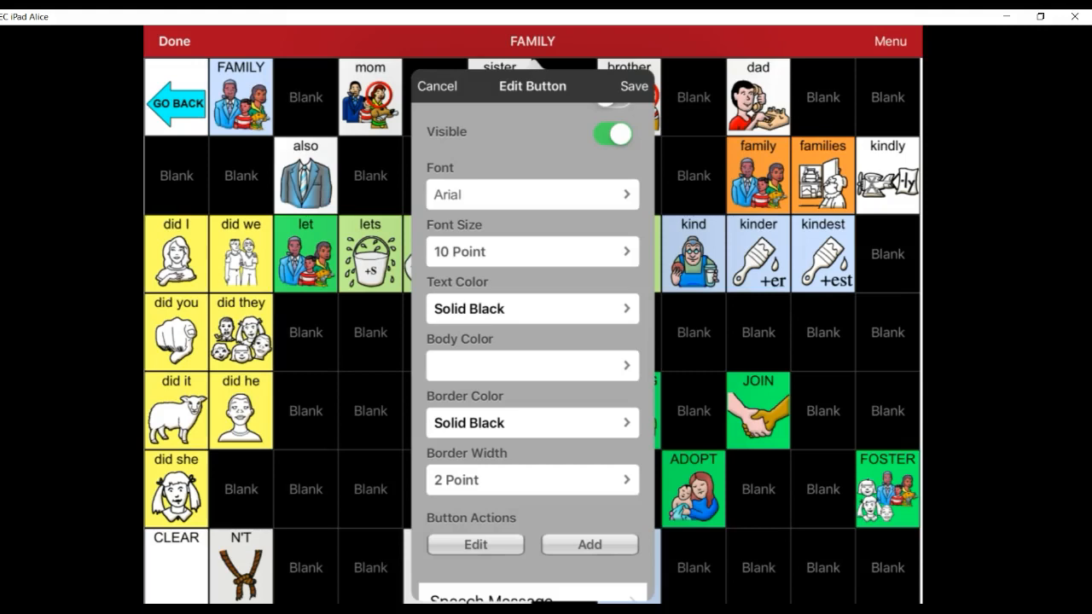
{"action": "scroll", "scroll_direction": "down", "scroll_amount": 3}
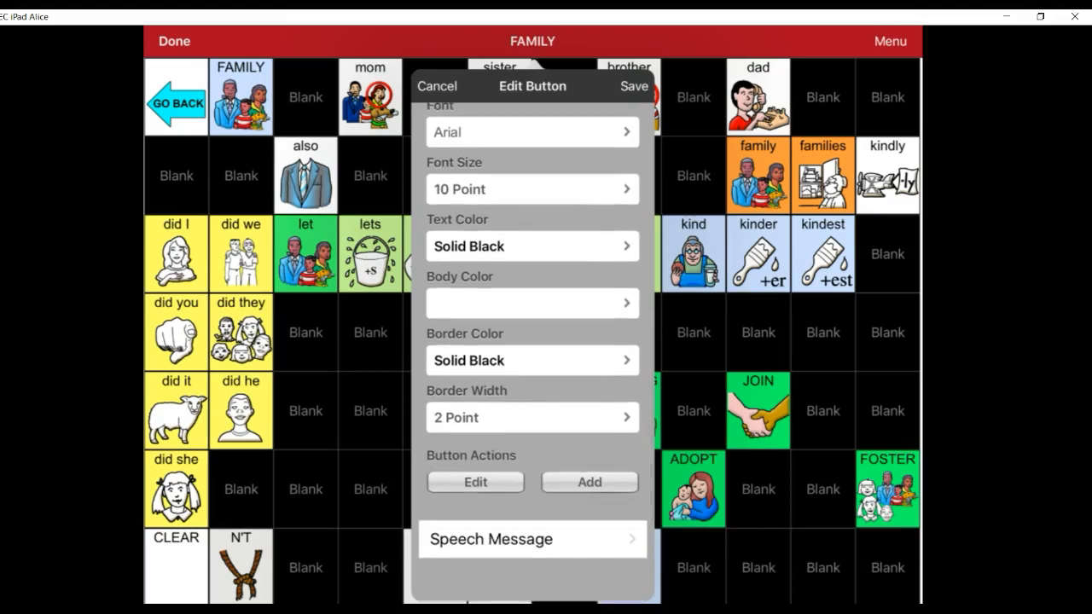
Step: Save the 'mom' button so the FAMILY page shows the real photo
{"action": "left_click", "coordinate": [635, 85]}
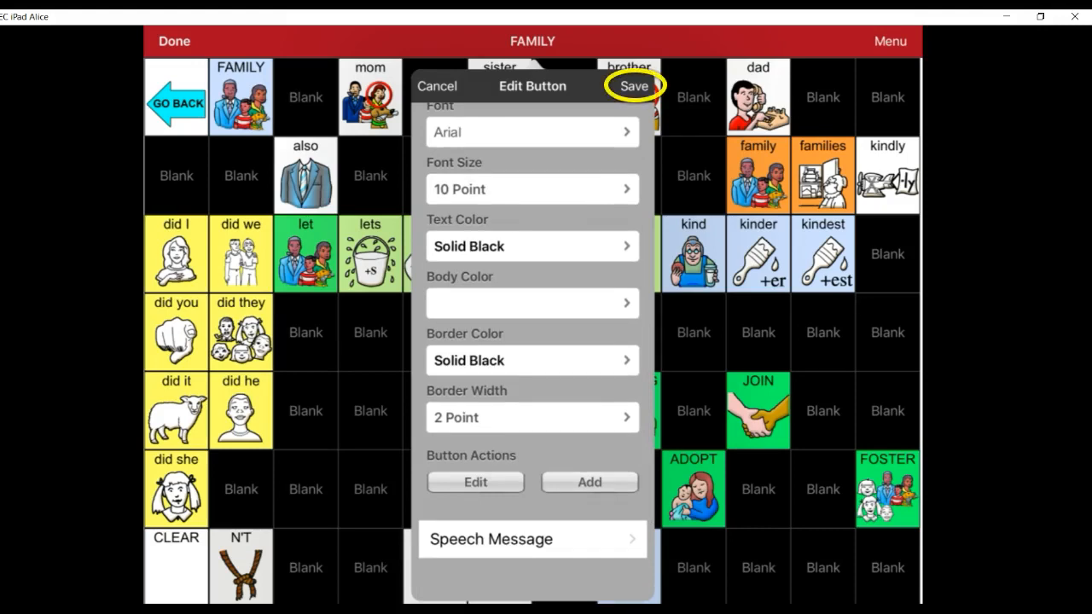
{"action": "left_click", "coordinate": [633, 85]}
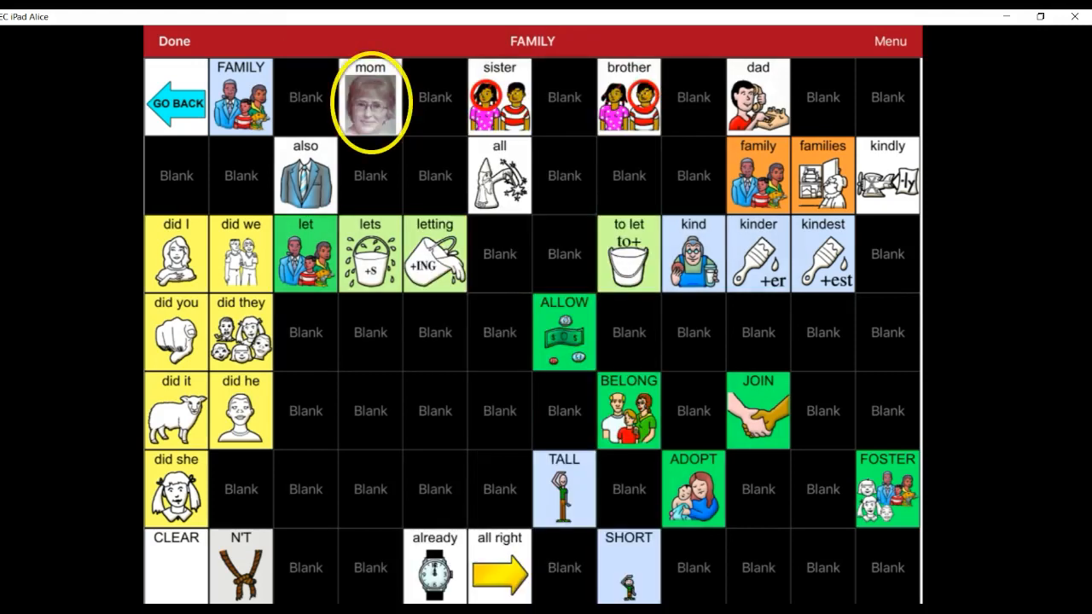